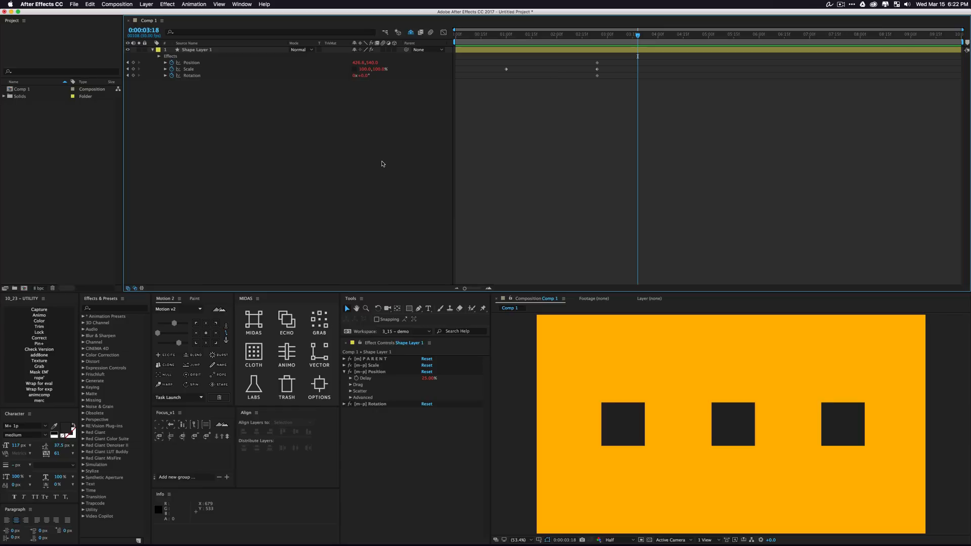
pyautogui.moveTo(386, 369)
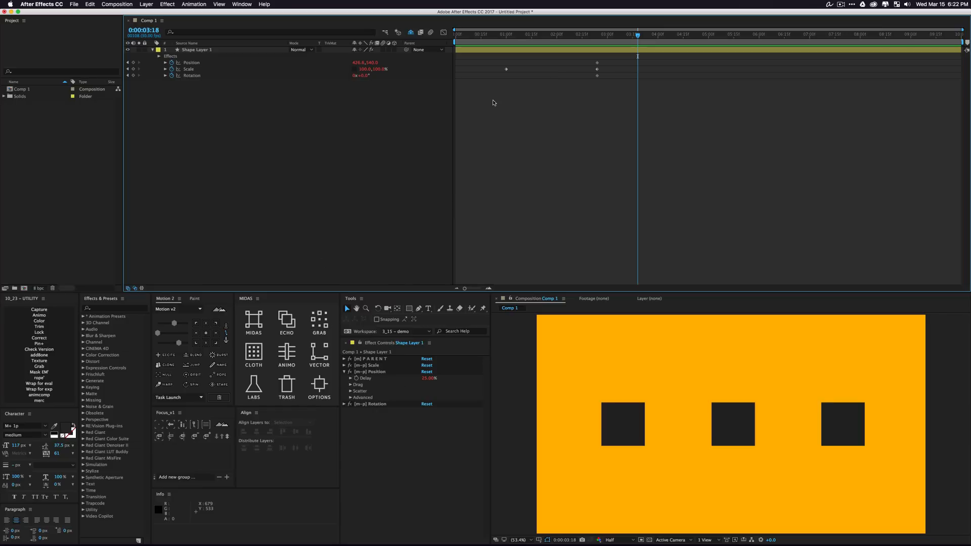
pyautogui.moveTo(502, 42)
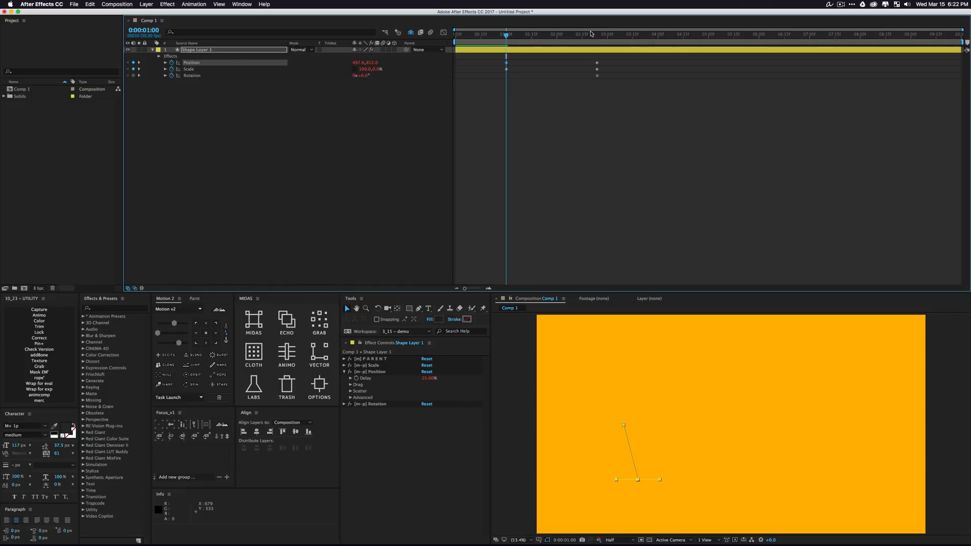
# At a new time, drag the first square to add a position keyframe for its looping path
pyautogui.click(612, 33)
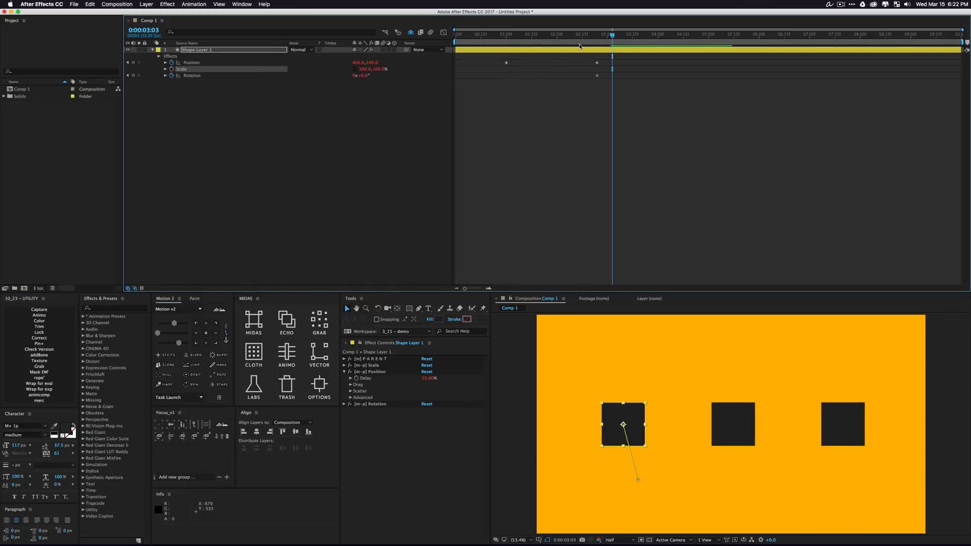
pyautogui.moveTo(589, 42)
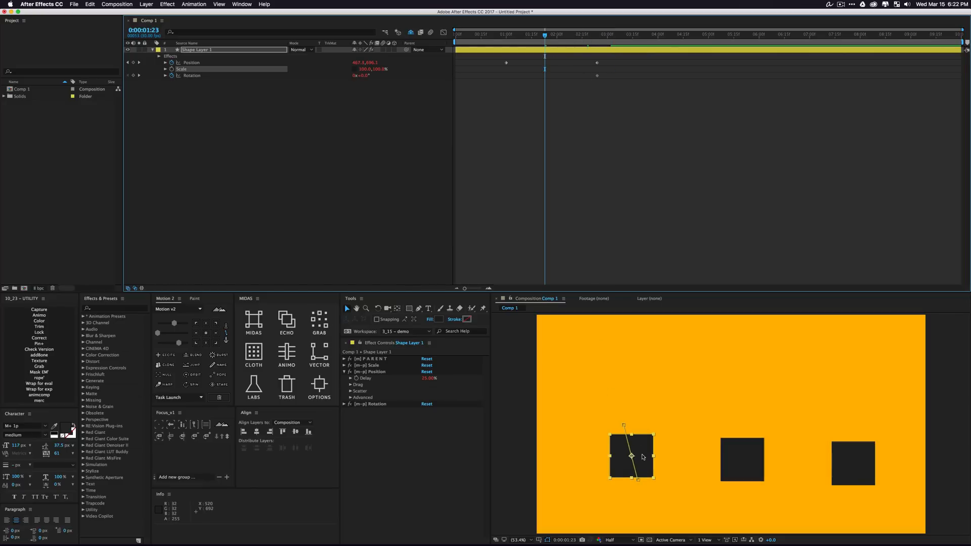
pyautogui.moveTo(632, 456); pyautogui.dragTo(655, 413)
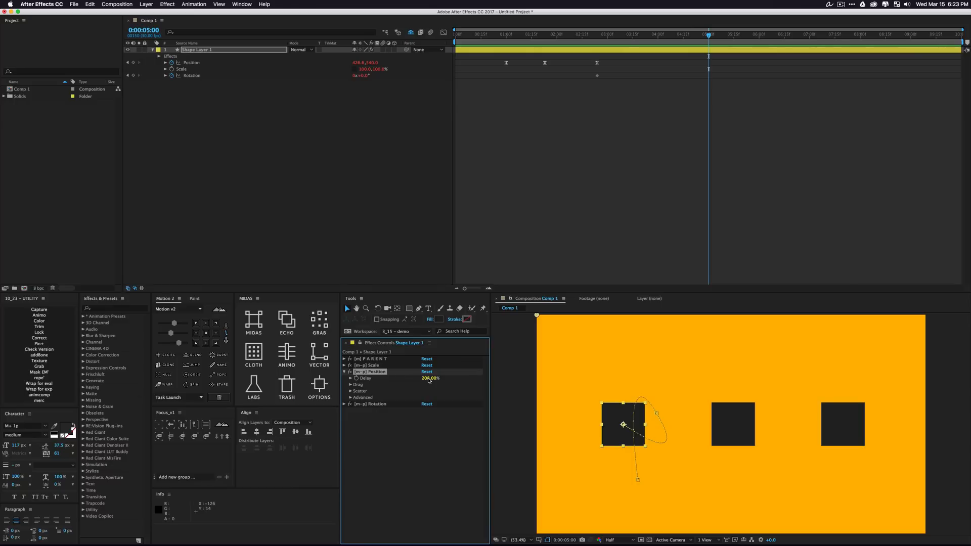
# Enable Drag on the first square's position with seed 18.80, preview at four seconds, then disable it
pyautogui.click(352, 385)
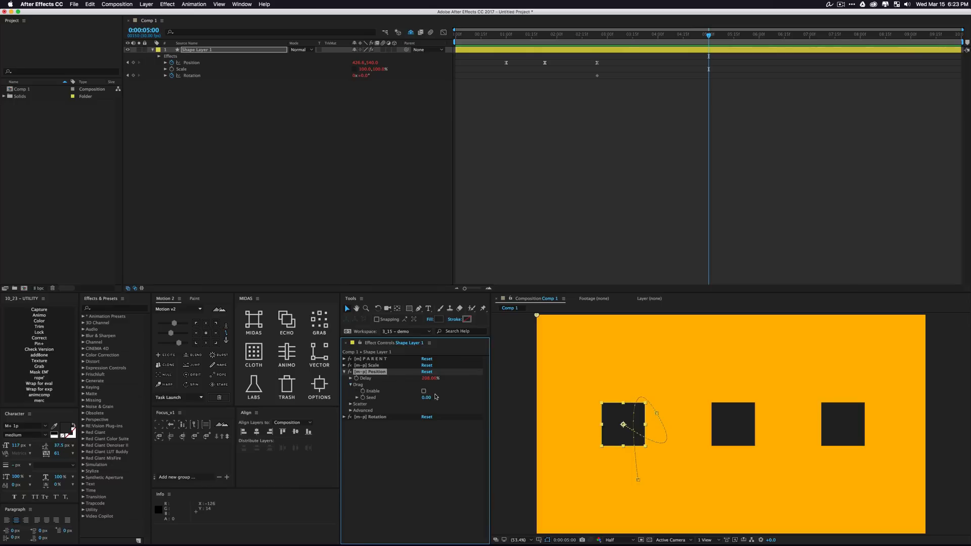
pyautogui.click(424, 391)
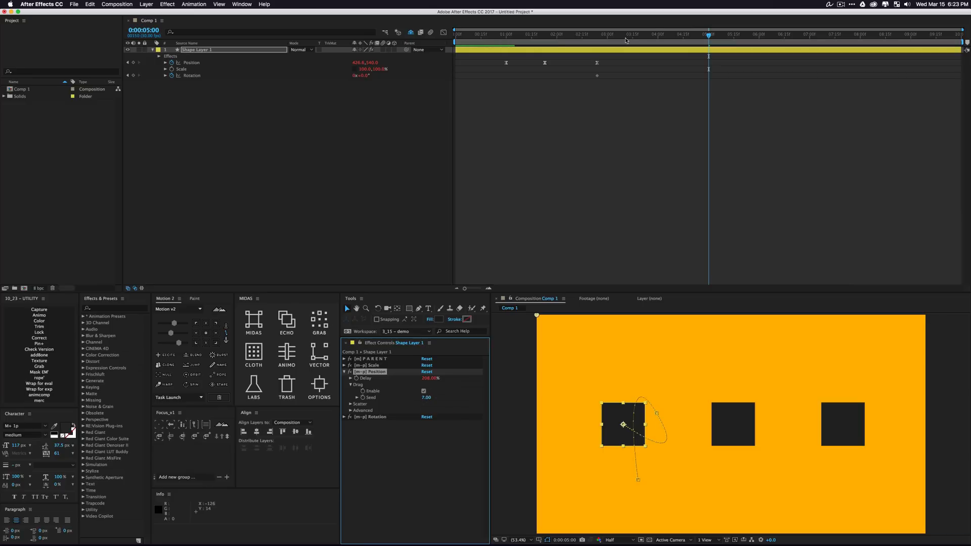
pyautogui.click(575, 34)
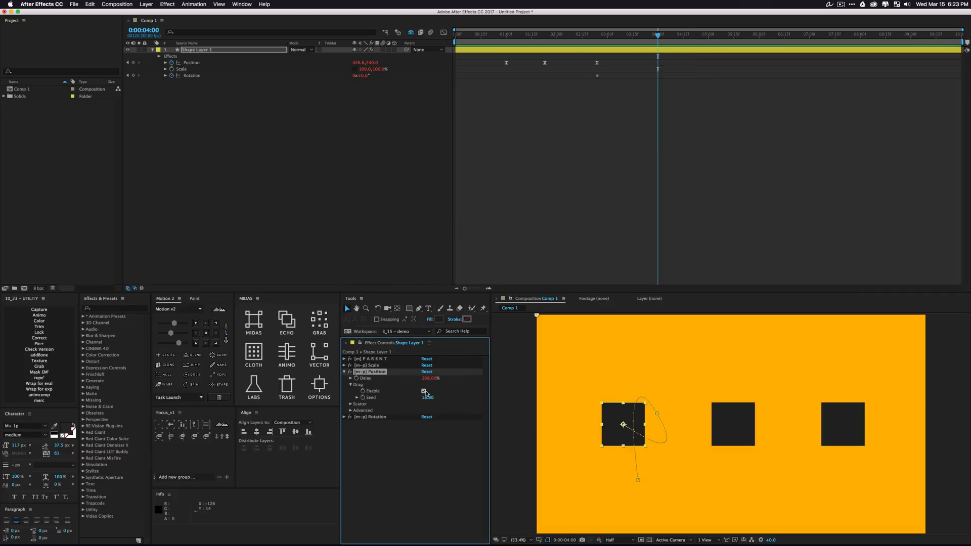
pyautogui.click(425, 391)
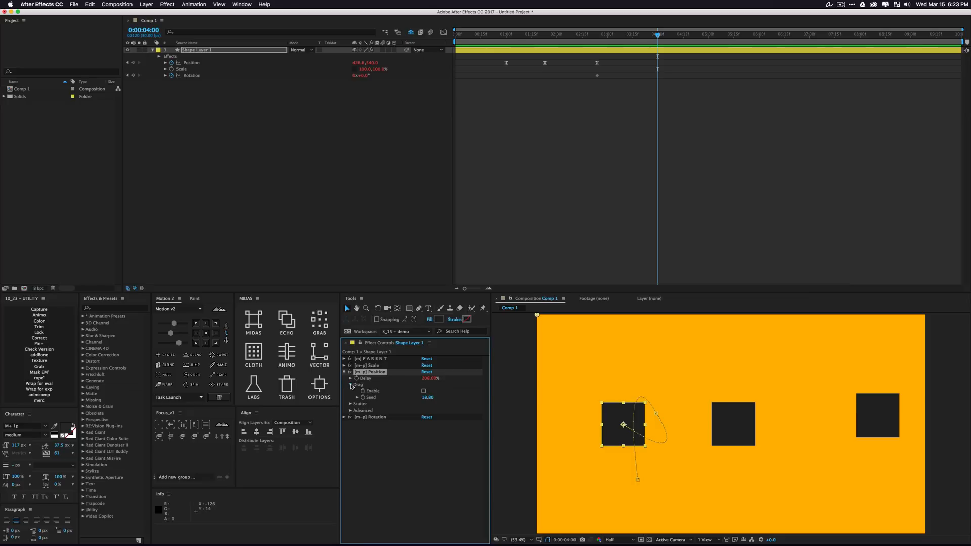
# Reveal the parent position's Scatter options, showing seed 0.00 and zero X, Y, Z ranges
pyautogui.click(351, 391)
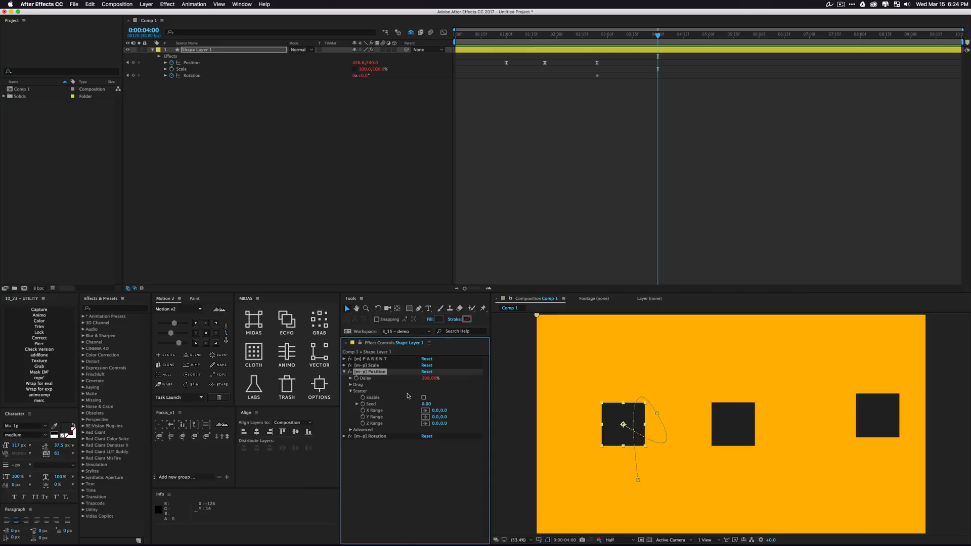
pyautogui.moveTo(408, 395)
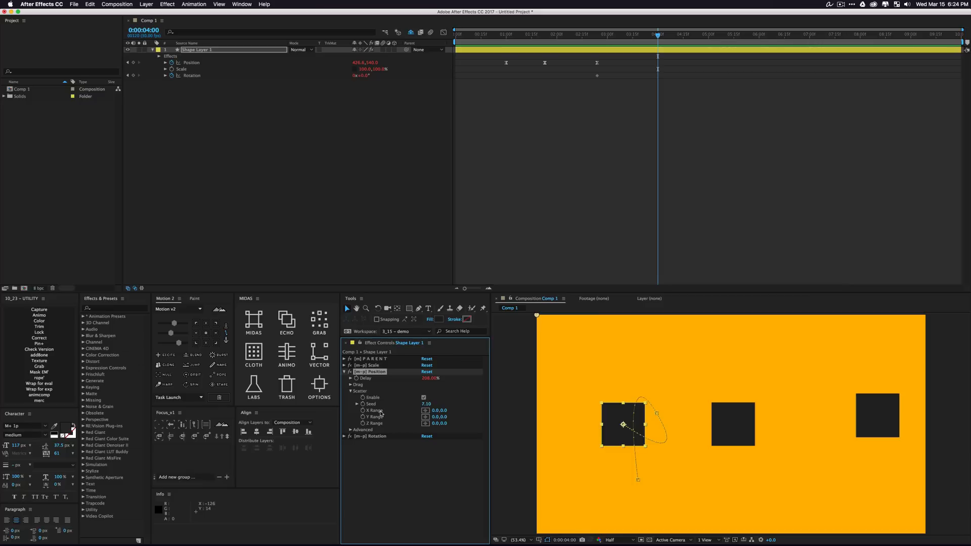
pyautogui.moveTo(375, 373)
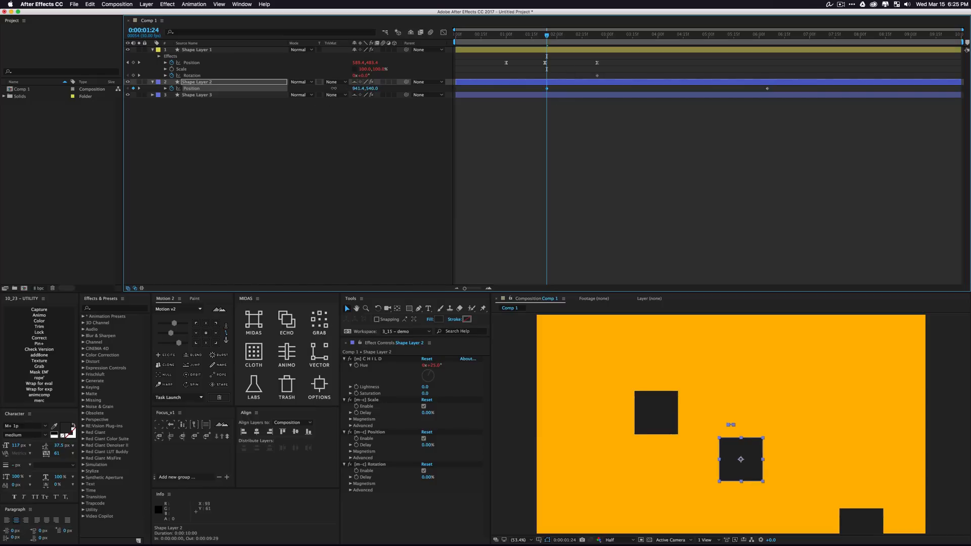
pyautogui.moveTo(740, 459); pyautogui.dragTo(706, 459)
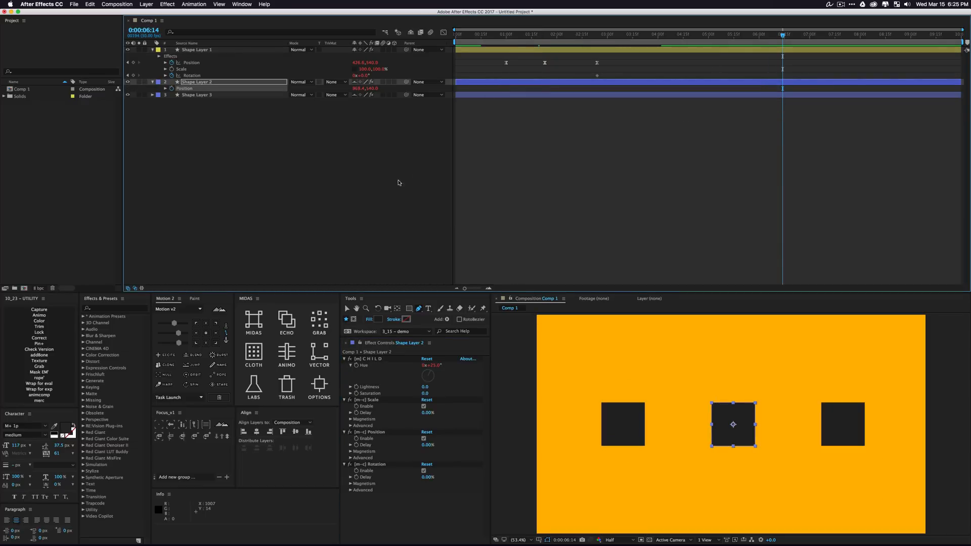
# Select Shape Layer 1 and expand the parent position's Advanced, Global and Delay options
pyautogui.click(196, 50)
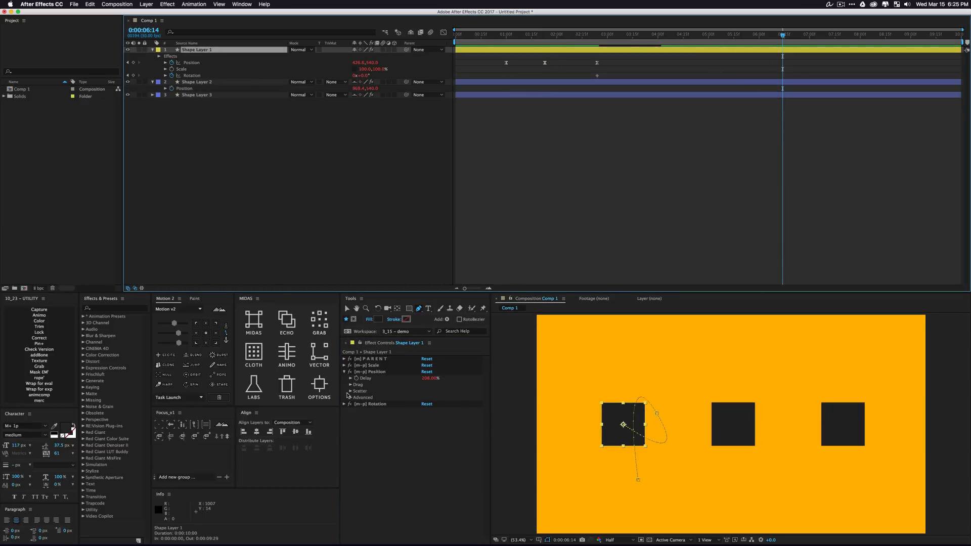
pyautogui.click(353, 397)
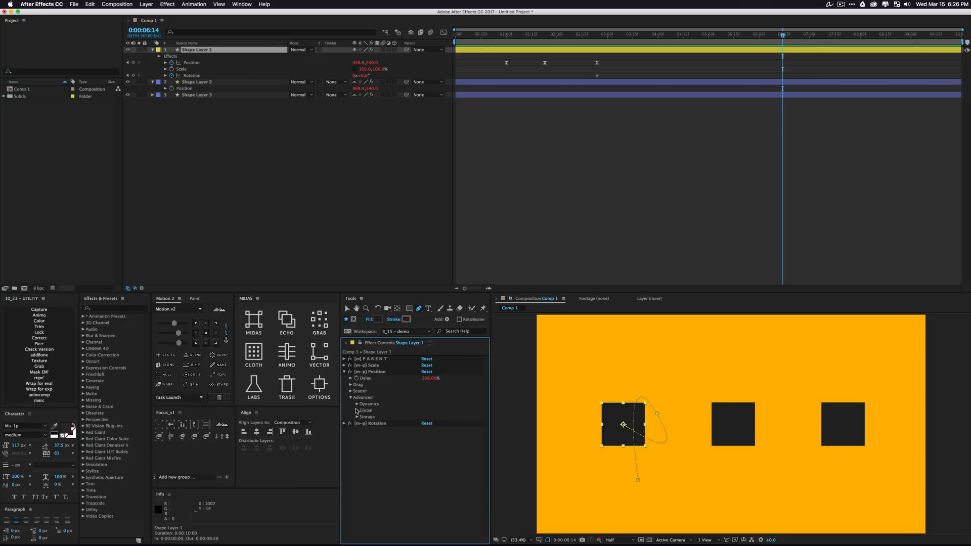
pyautogui.click(358, 404)
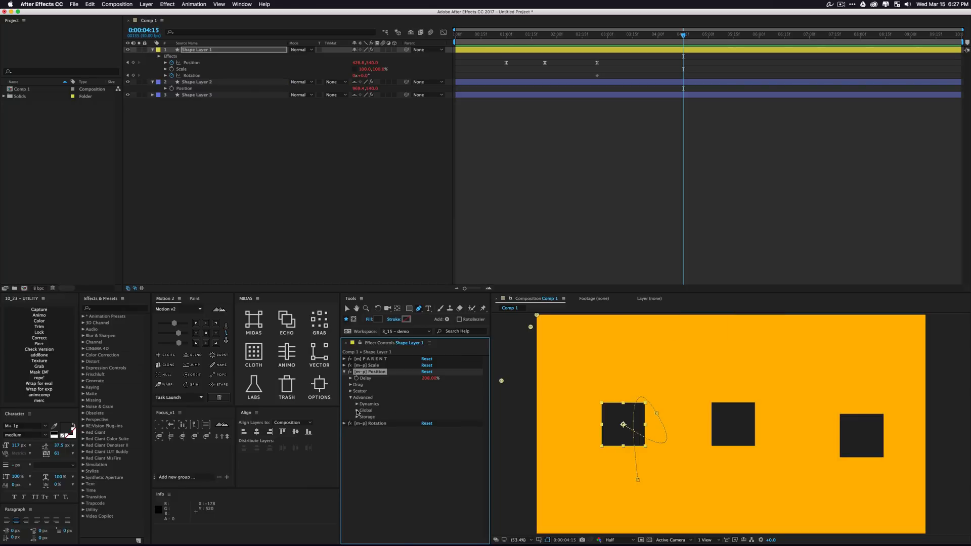
pyautogui.click(358, 411)
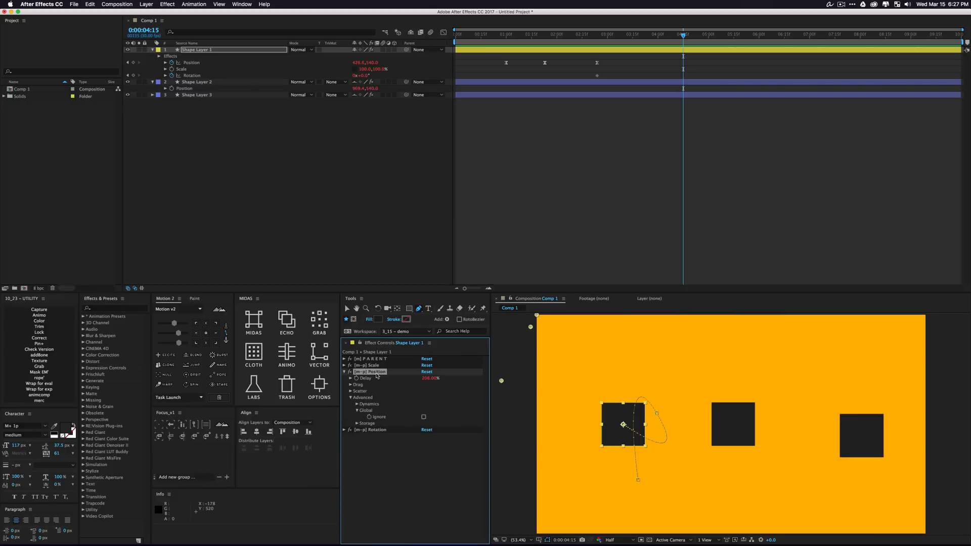
pyautogui.click(345, 358)
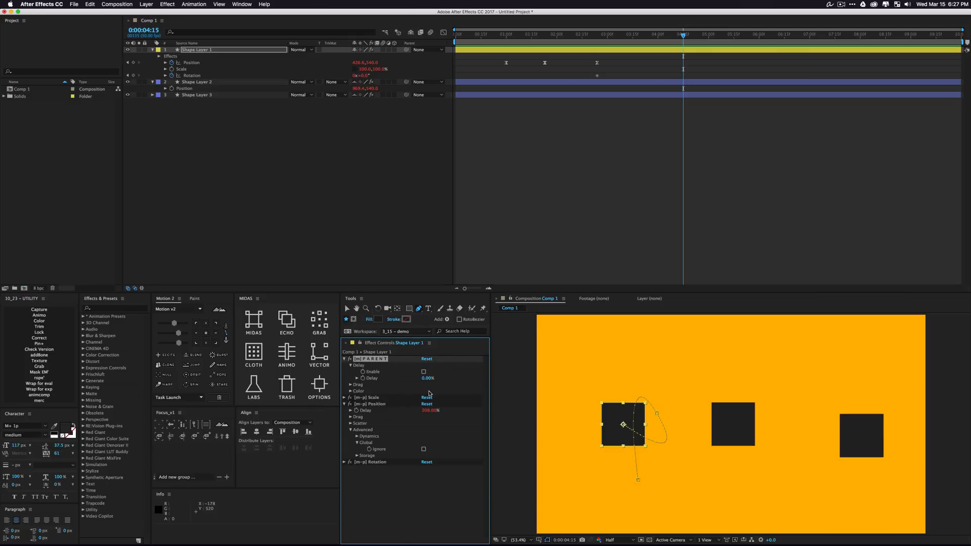
pyautogui.moveTo(417, 408)
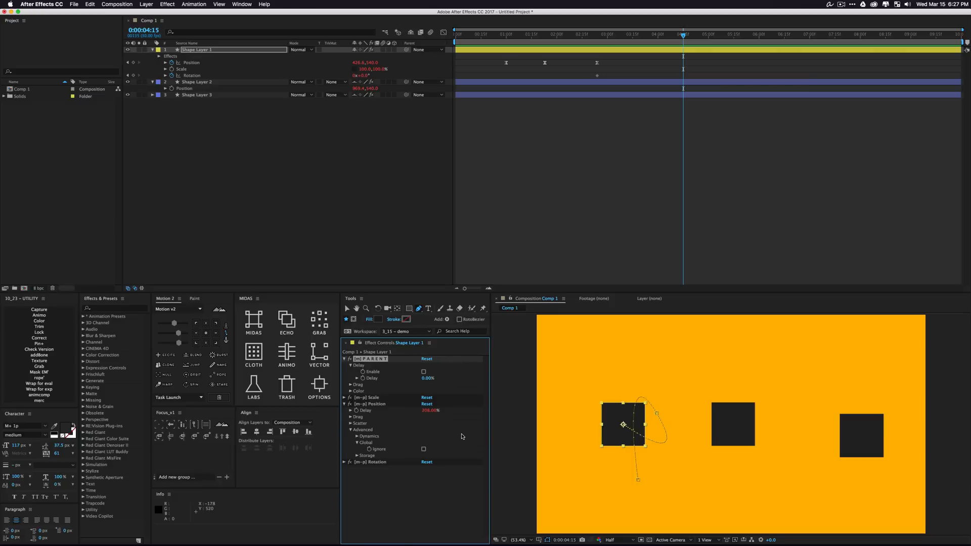
# Select Shape Layer 2, collapse its effects and expand [m-c] Position with delay 0.00%
pyautogui.click(196, 82)
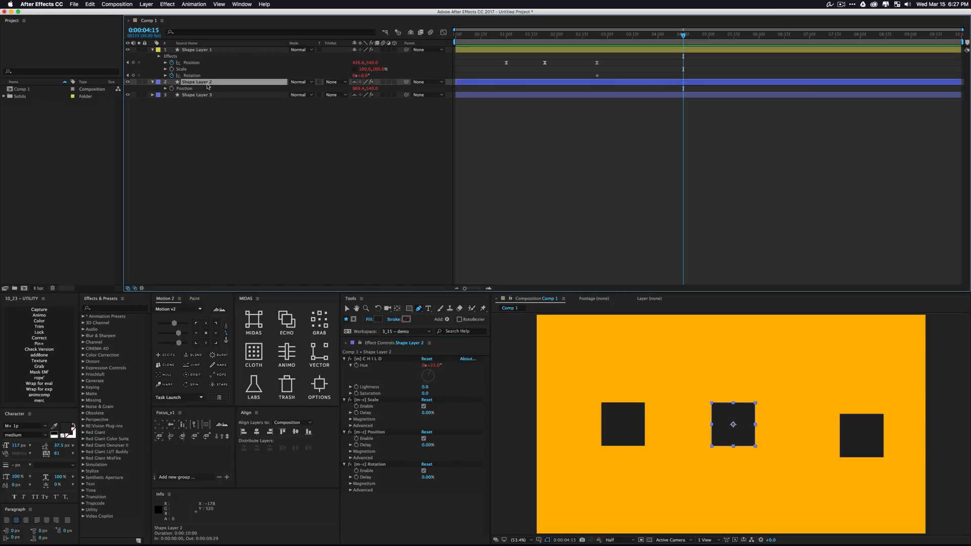
pyautogui.doubleClick(196, 82)
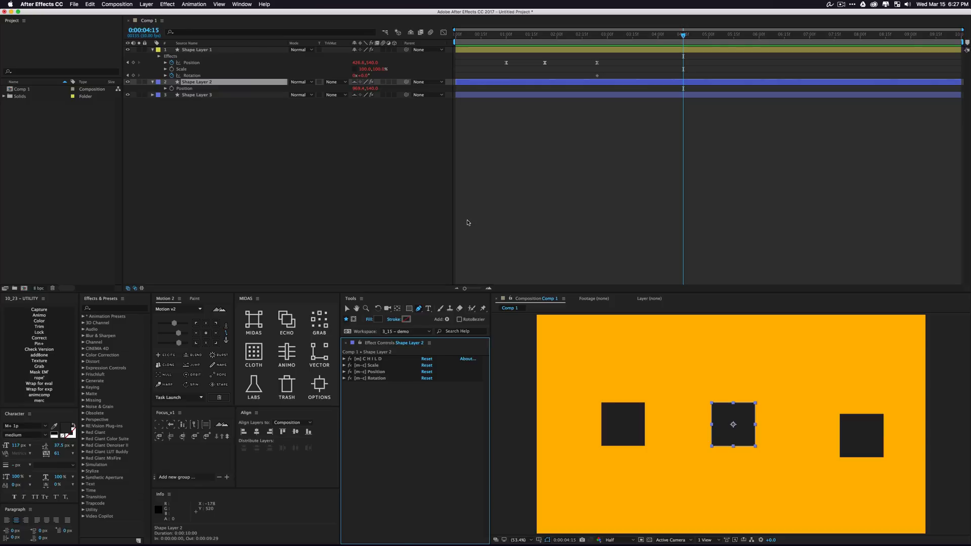
pyautogui.moveTo(199, 160)
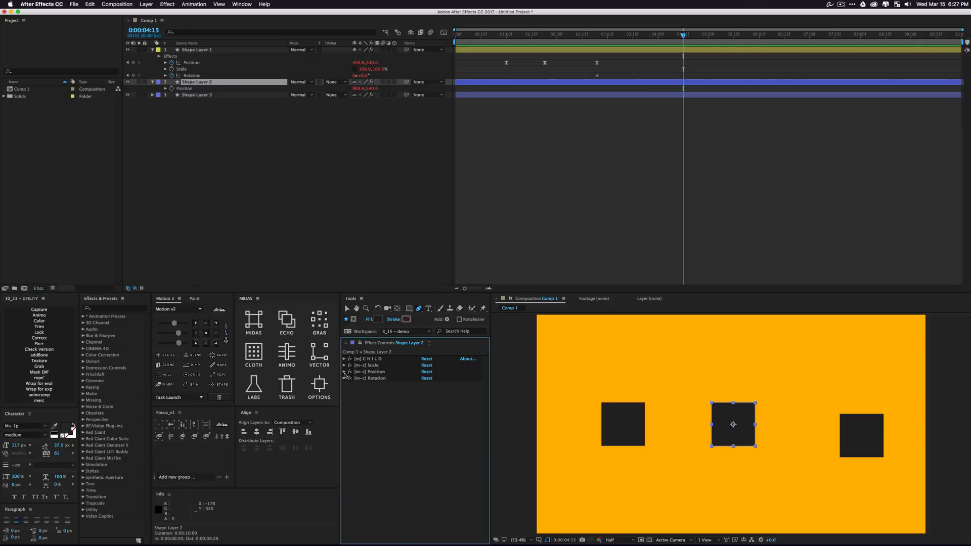
pyautogui.click(346, 372)
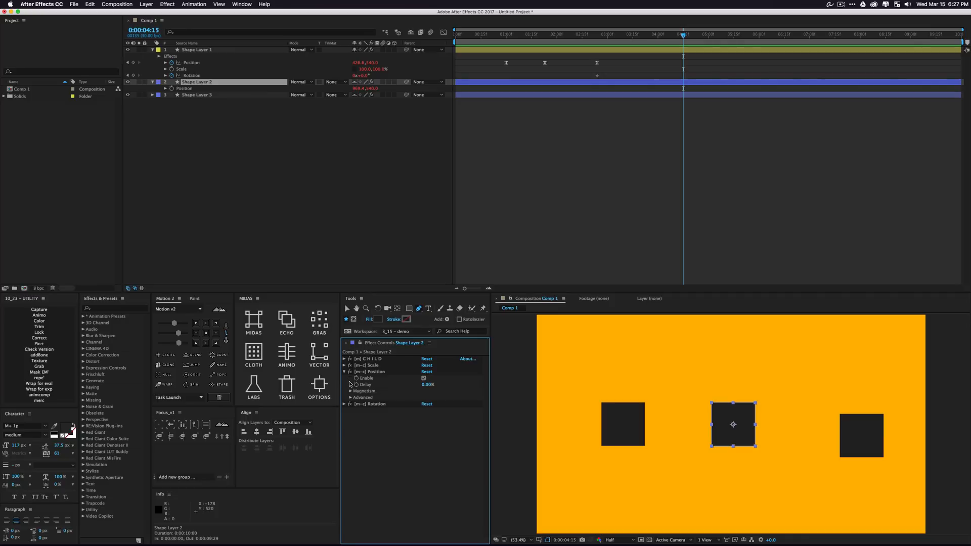
pyautogui.moveTo(371, 365)
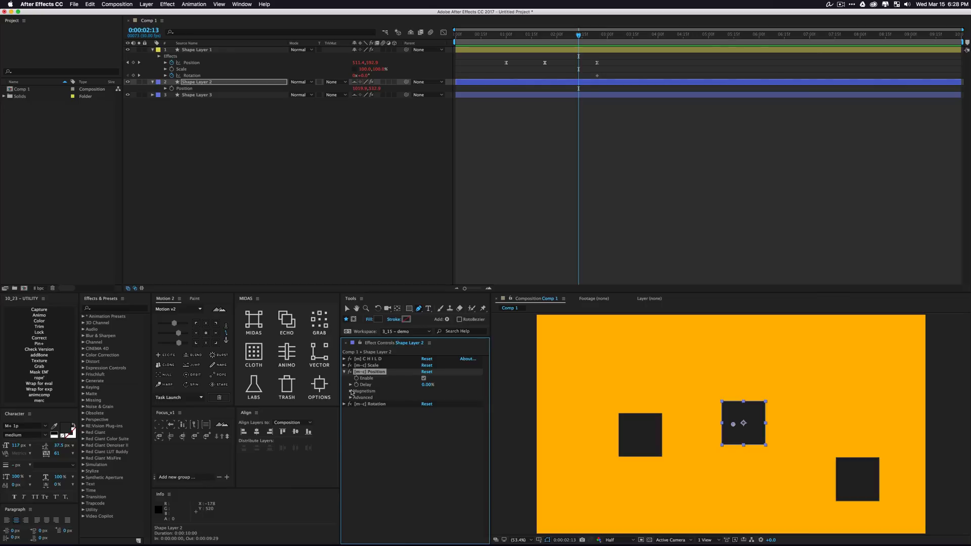
# Reveal the child position's Magnetism options and tick Enable
pyautogui.click(351, 391)
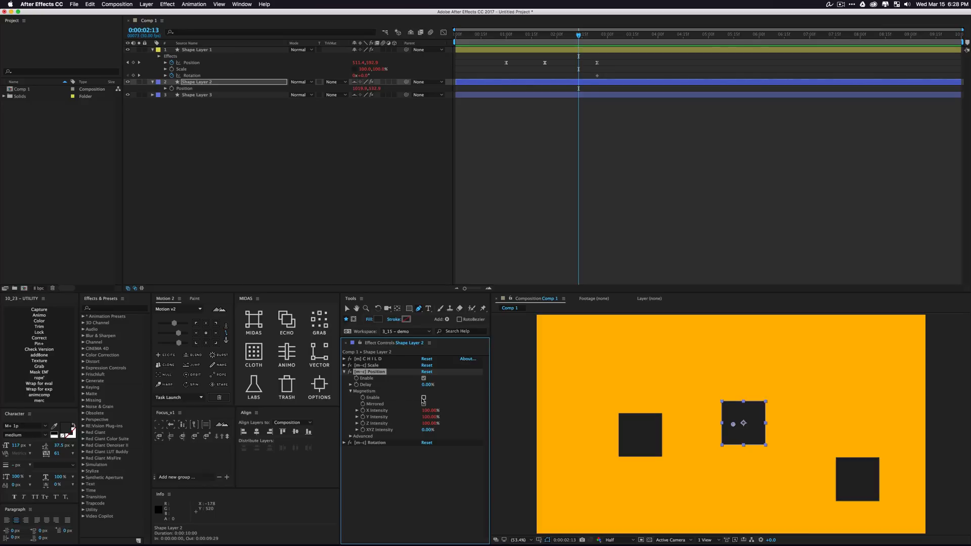
pyautogui.click(425, 398)
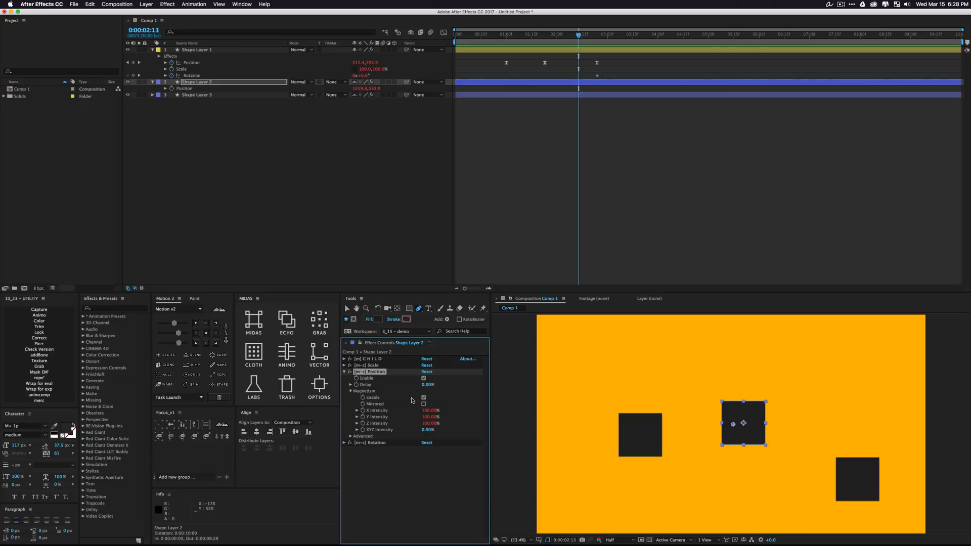
pyautogui.click(429, 411)
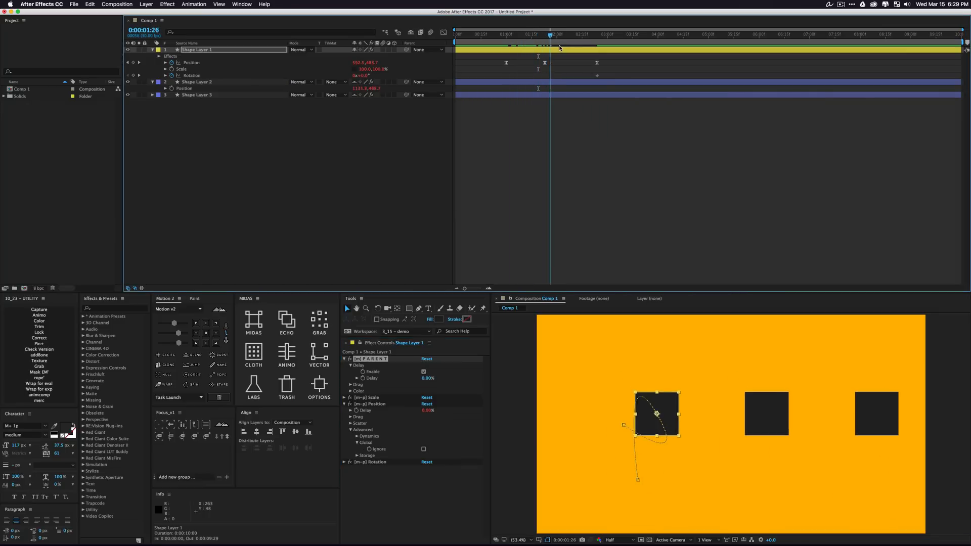
# Set Shape Layer 2's magnetism X intensity to 0% and scrub the timeline to preview
pyautogui.click(199, 82)
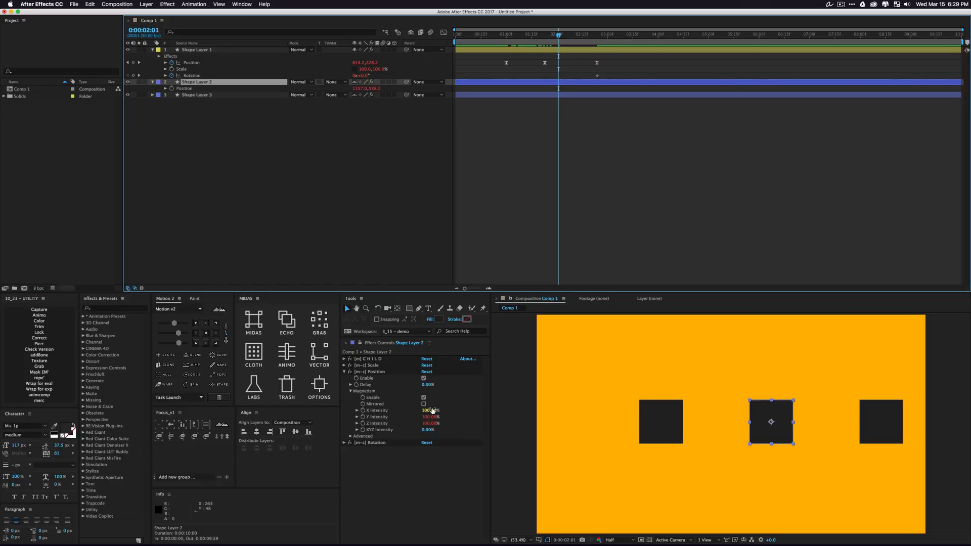
pyautogui.click(428, 410)
pyautogui.write('0')
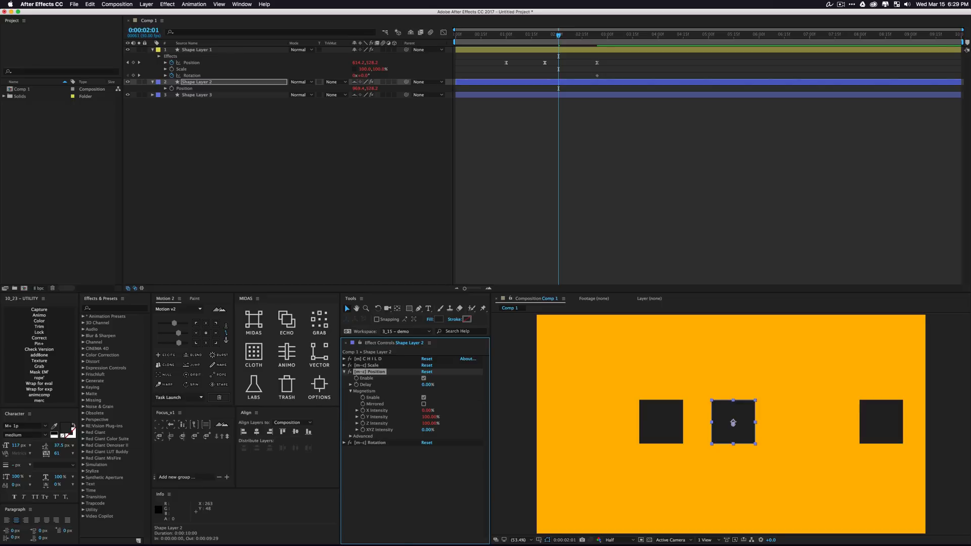
pyautogui.moveTo(558, 33); pyautogui.dragTo(540, 33)
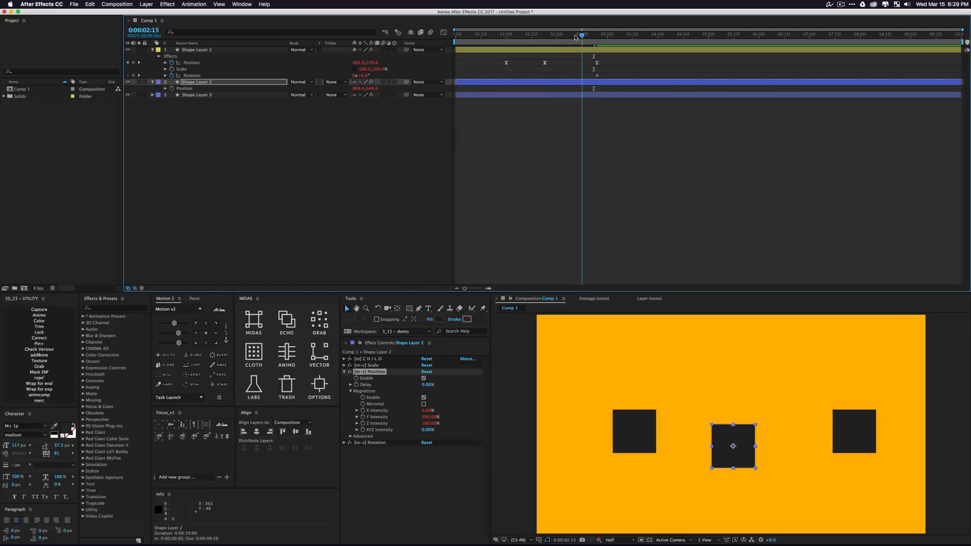
pyautogui.moveTo(582, 34); pyautogui.dragTo(508, 33)
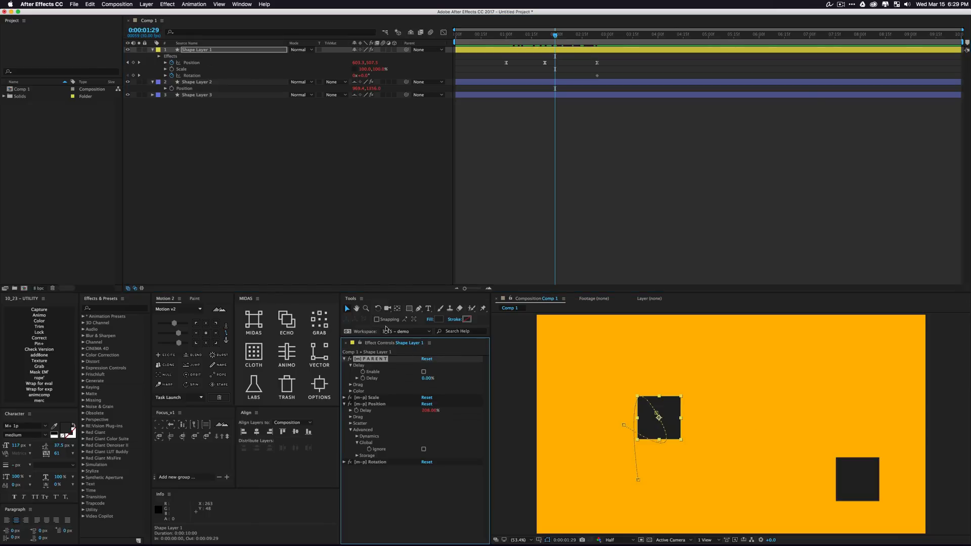
pyautogui.press('space')
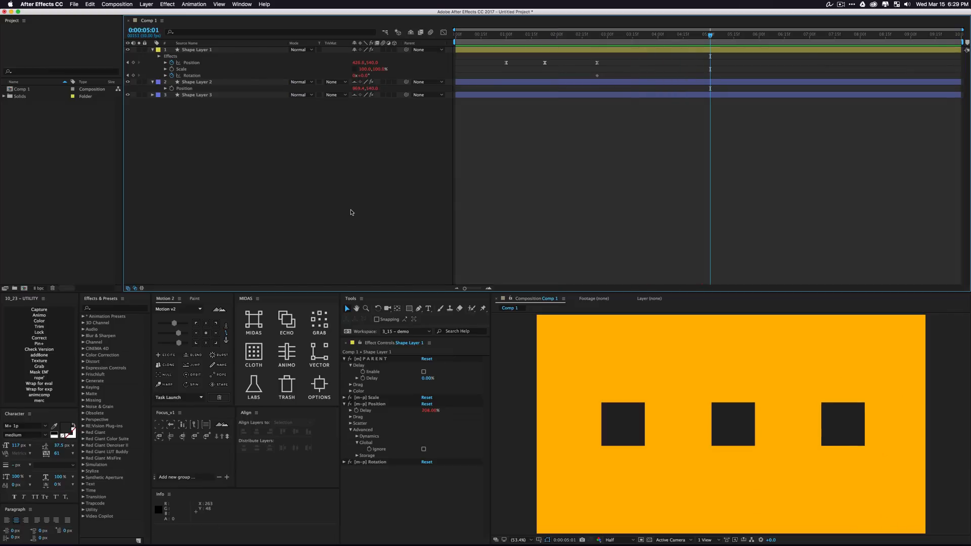
pyautogui.moveTo(840, 414)
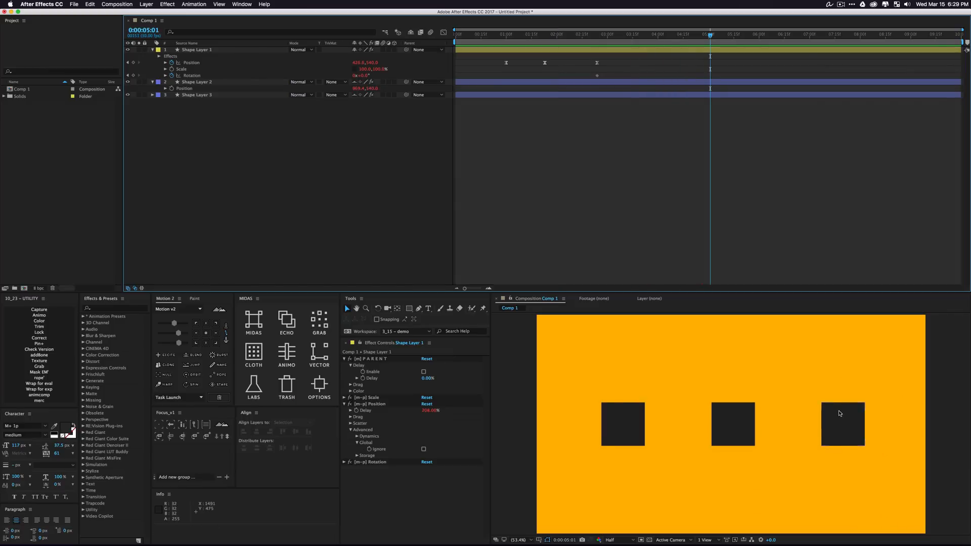
pyautogui.click(556, 33)
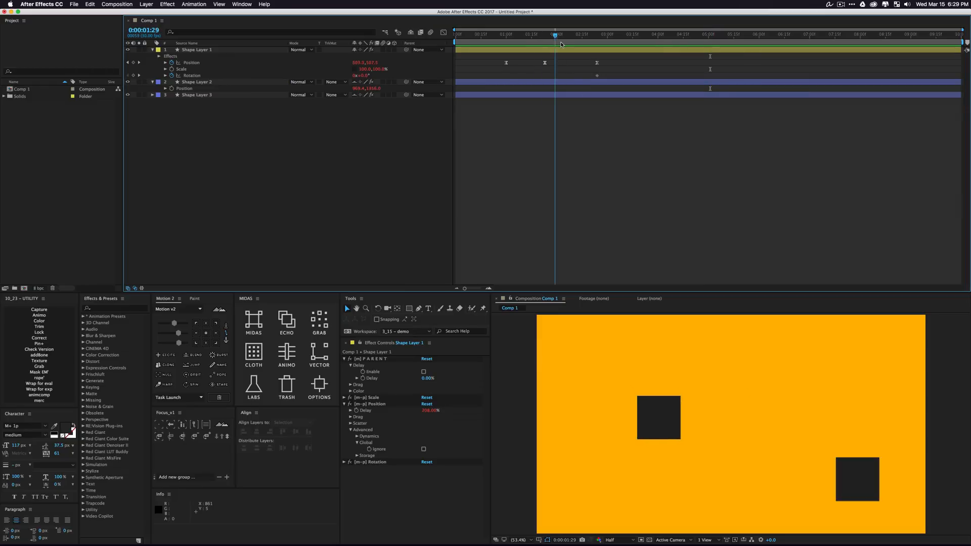